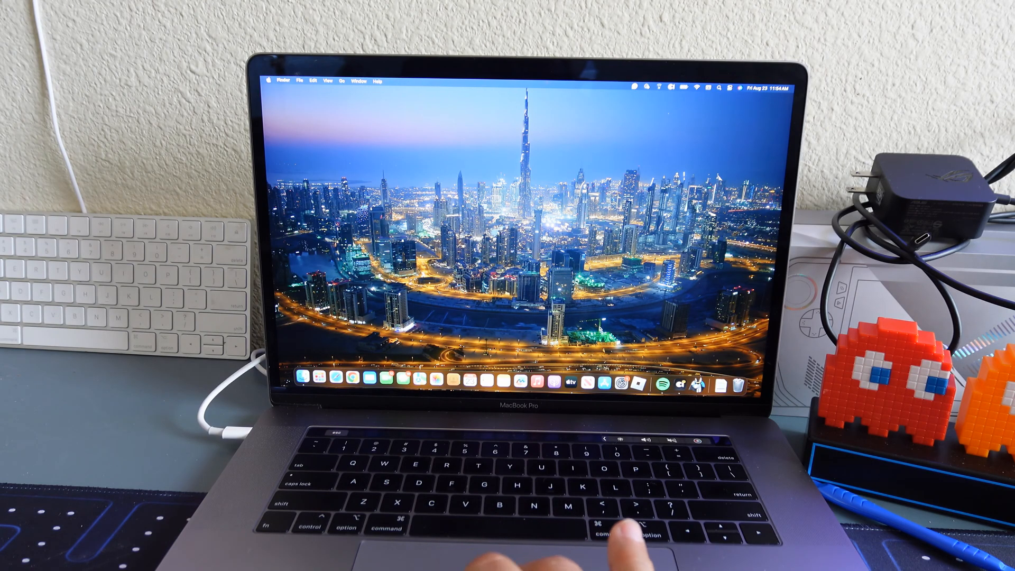
Shut down the Mac from the Apple menu and restart it into macOS Recovery.
{"action": "left_click", "coordinate": [620, 381]}
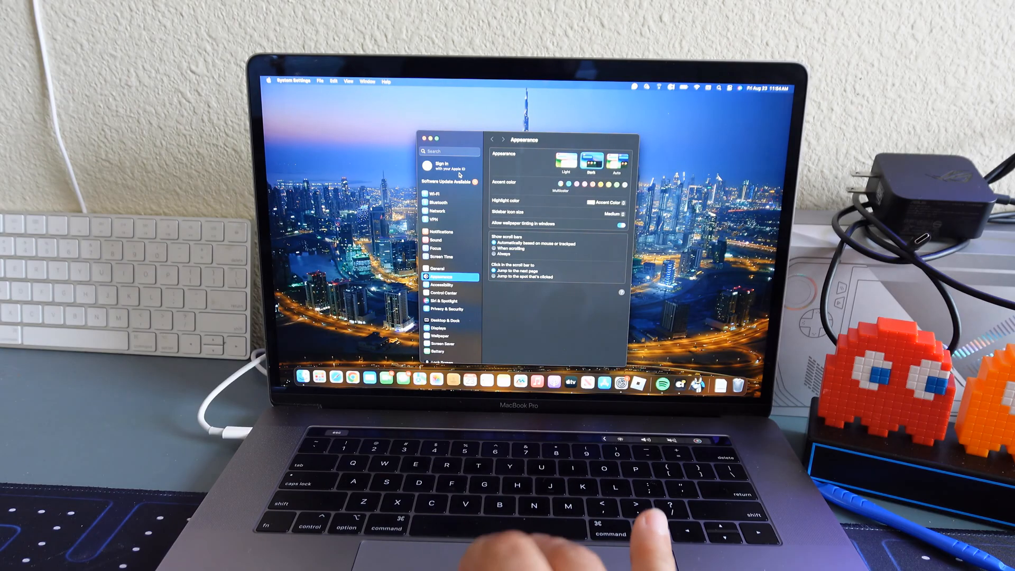
{"action": "left_click", "coordinate": [448, 166]}
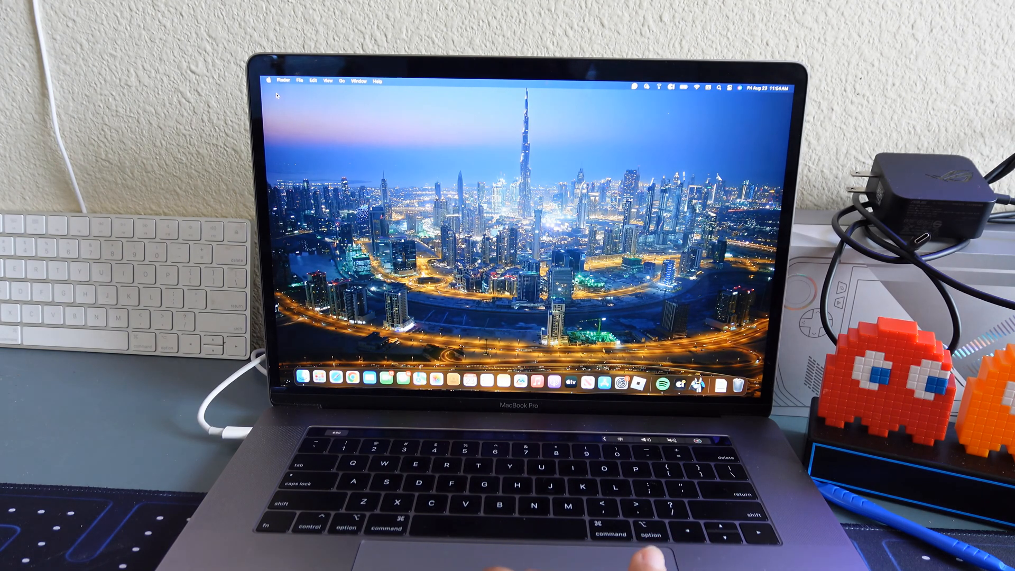
{"action": "left_click", "coordinate": [268, 80]}
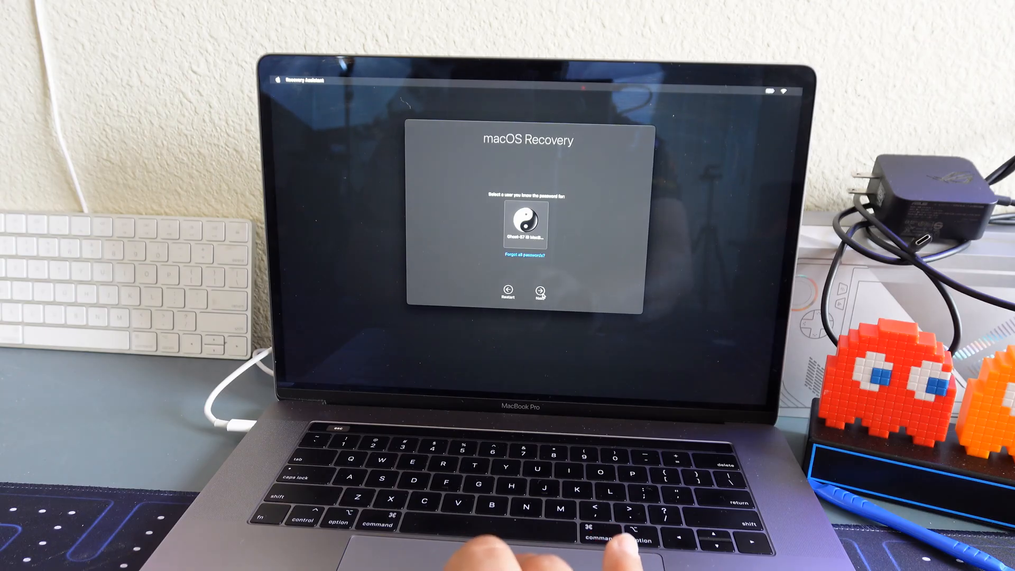
Unlock the user account with its password to reach the recovery utilities menu.
{"action": "left_click", "coordinate": [525, 223]}
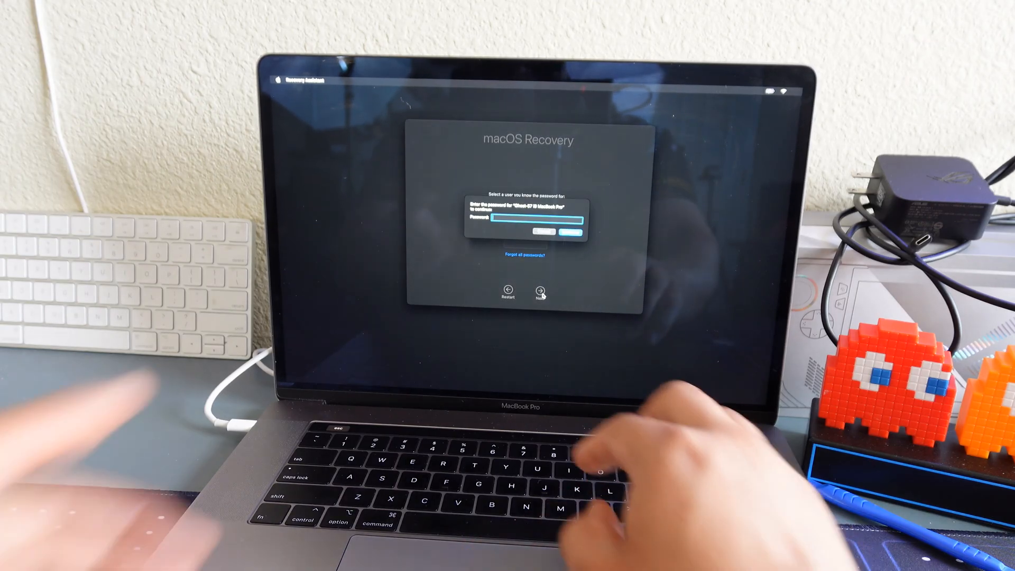
{"action": "type", "text": "password"}
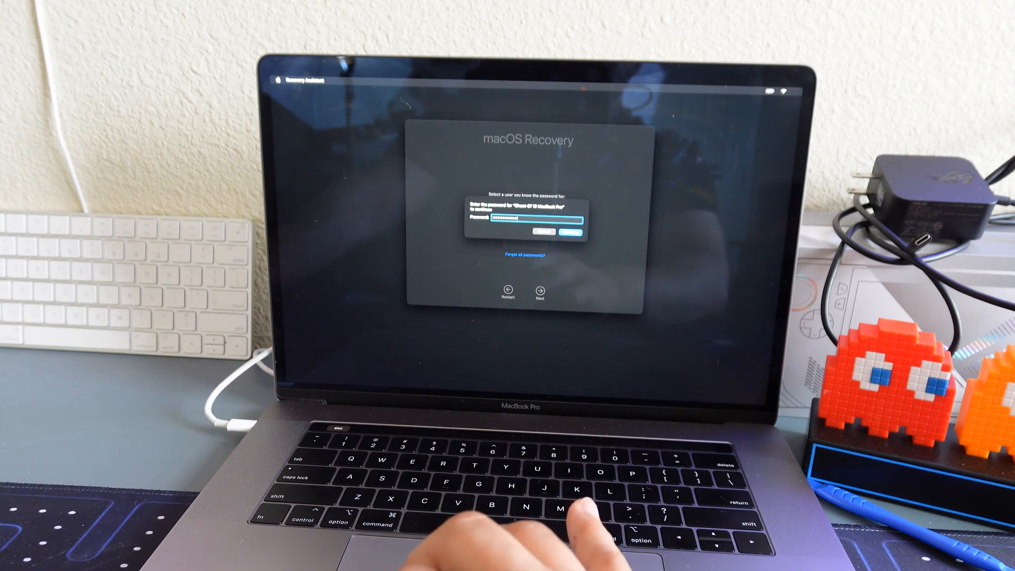
{"action": "left_click", "coordinate": [539, 289]}
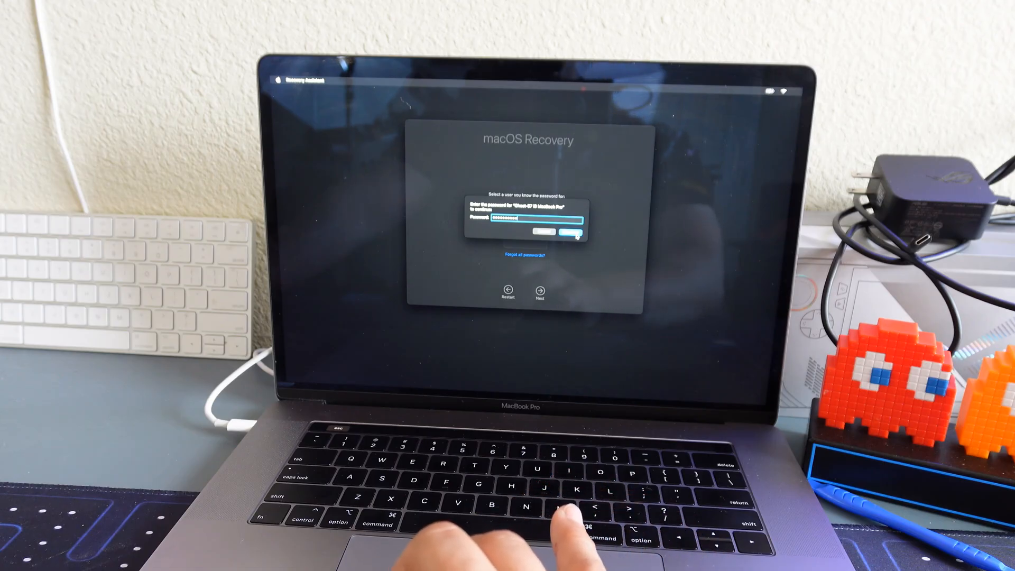
{"action": "left_click", "coordinate": [567, 231]}
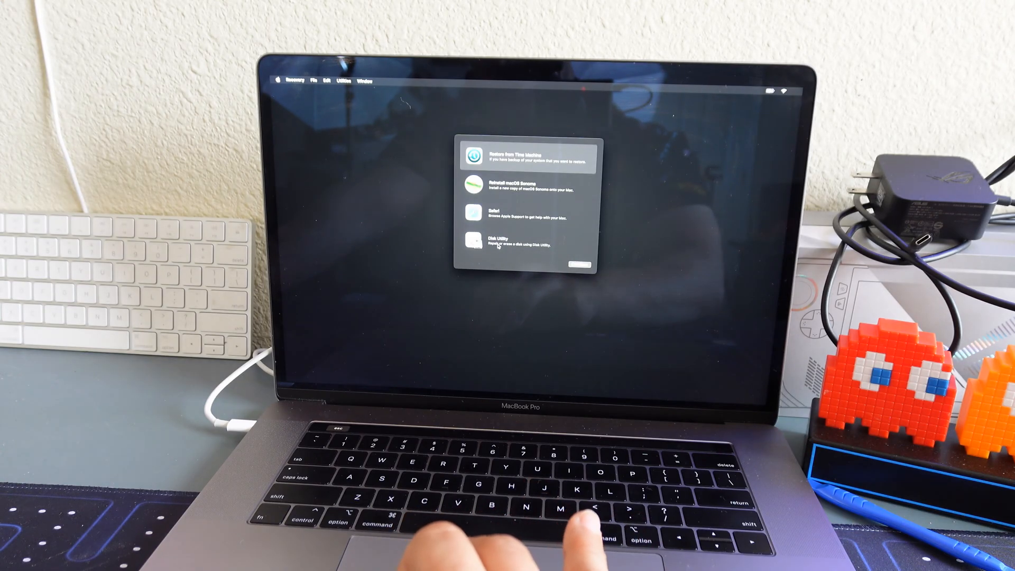
Launch Disk Utility from the recovery options.
{"action": "left_click", "coordinate": [524, 240]}
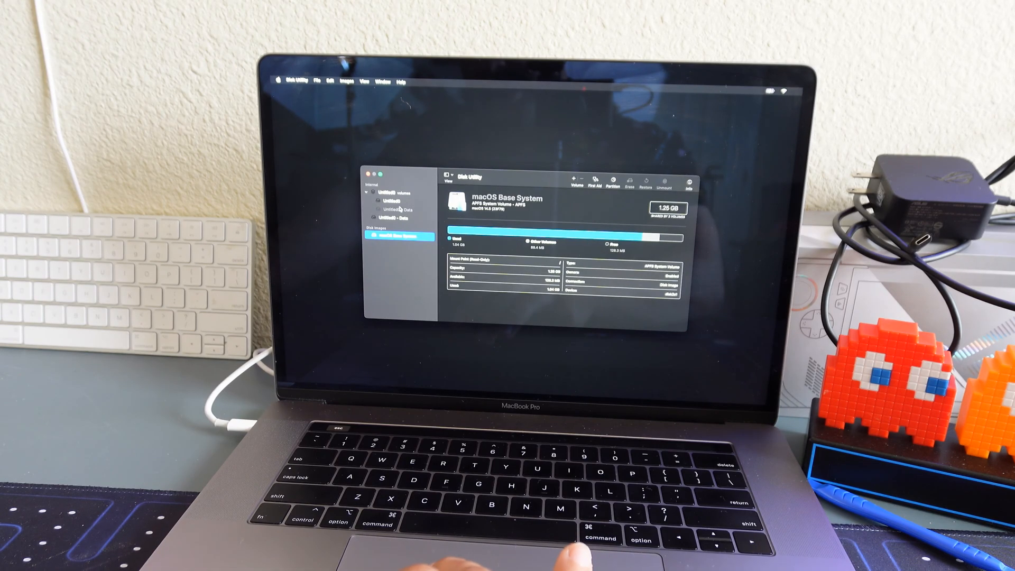
Delete the Untitled0 APFS volume group, leaving only Untitled0 - Data.
{"action": "left_click", "coordinate": [393, 202]}
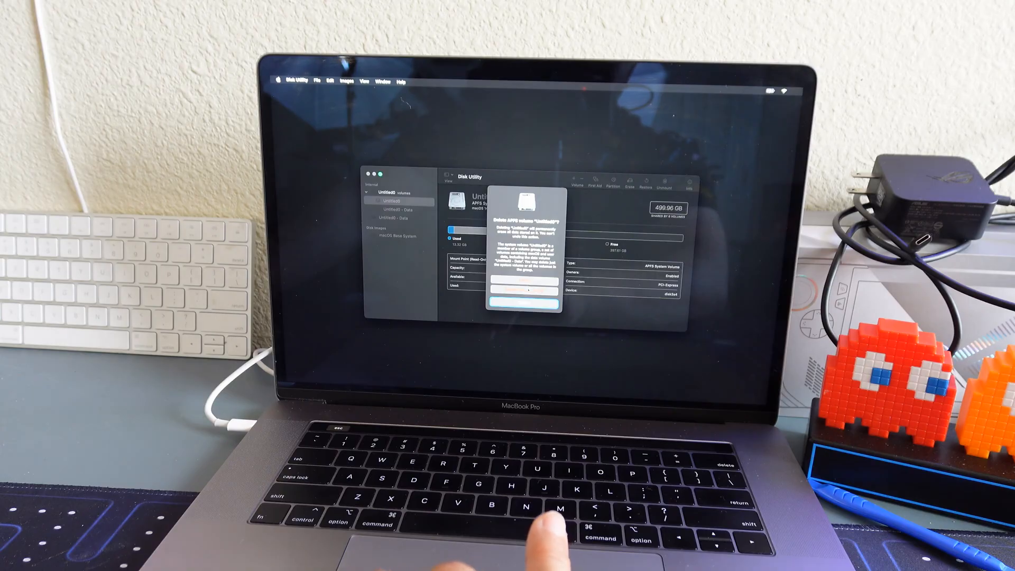
{"action": "left_click", "coordinate": [531, 301]}
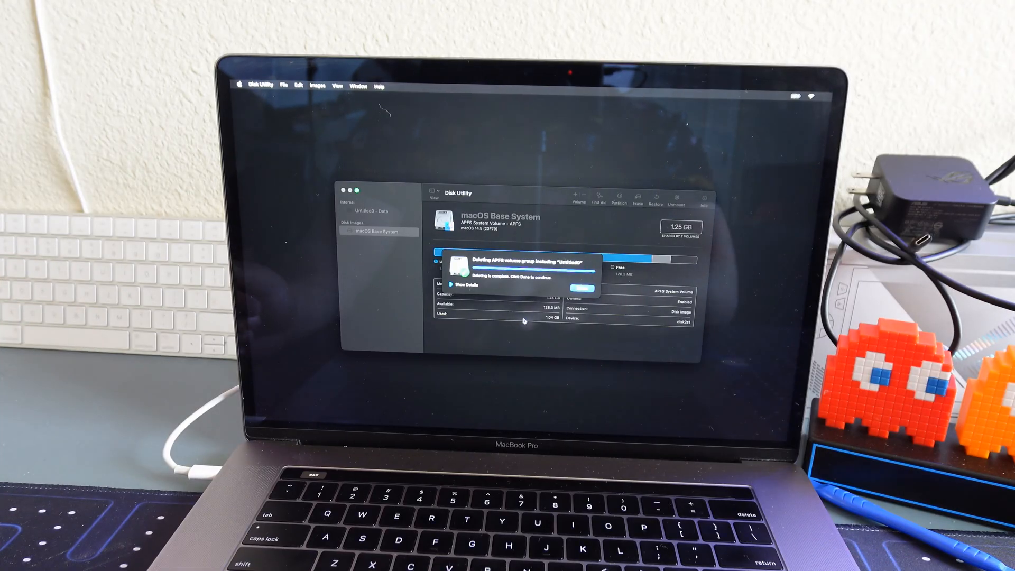
Dismiss the deletion notice and inspect the nearly empty Untitled0 - Data volume.
{"action": "left_click", "coordinate": [579, 287]}
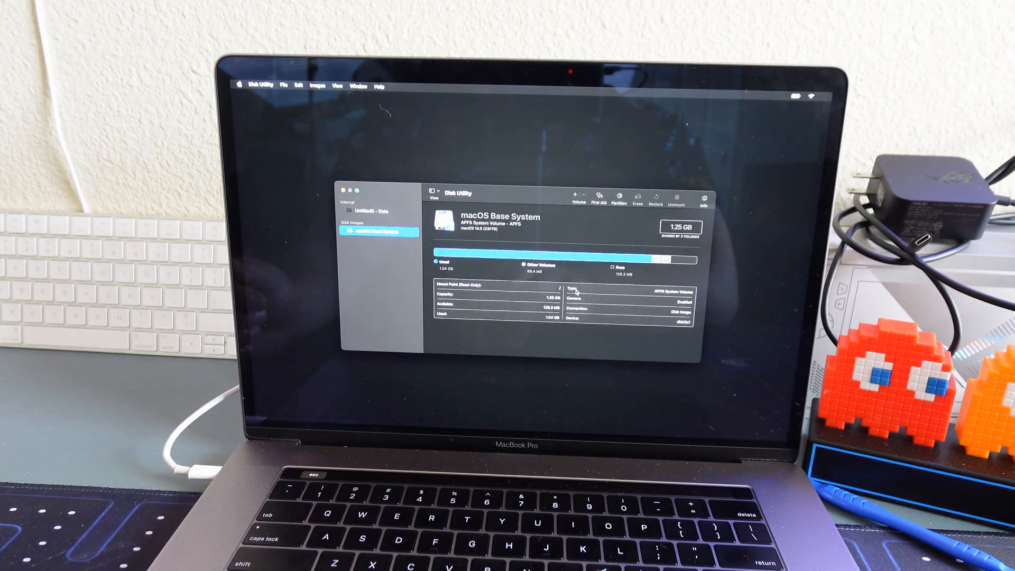
{"action": "left_click", "coordinate": [375, 211]}
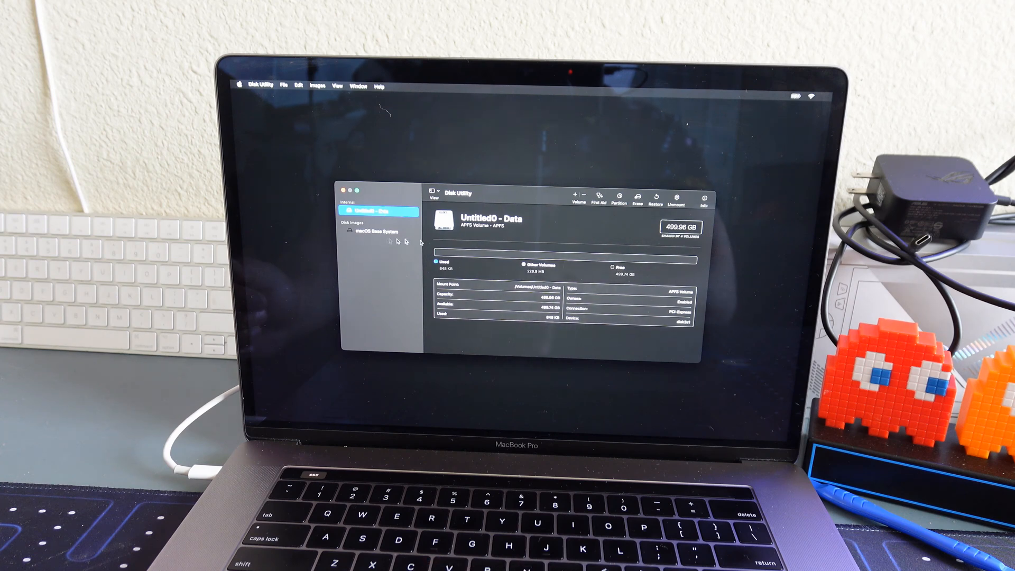
{"action": "left_click", "coordinate": [381, 231]}
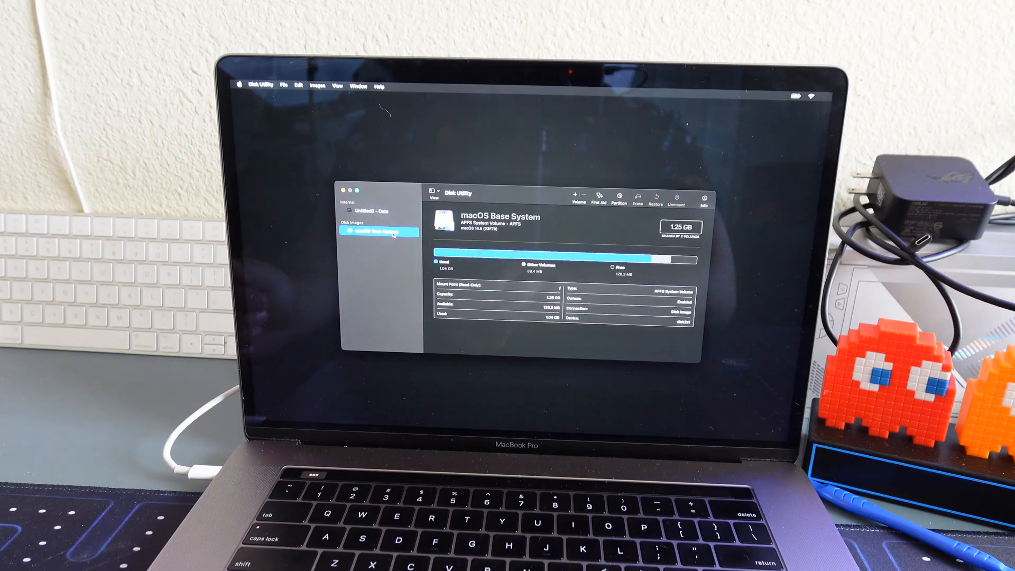
{"action": "mouse_move", "coordinate": [466, 168]}
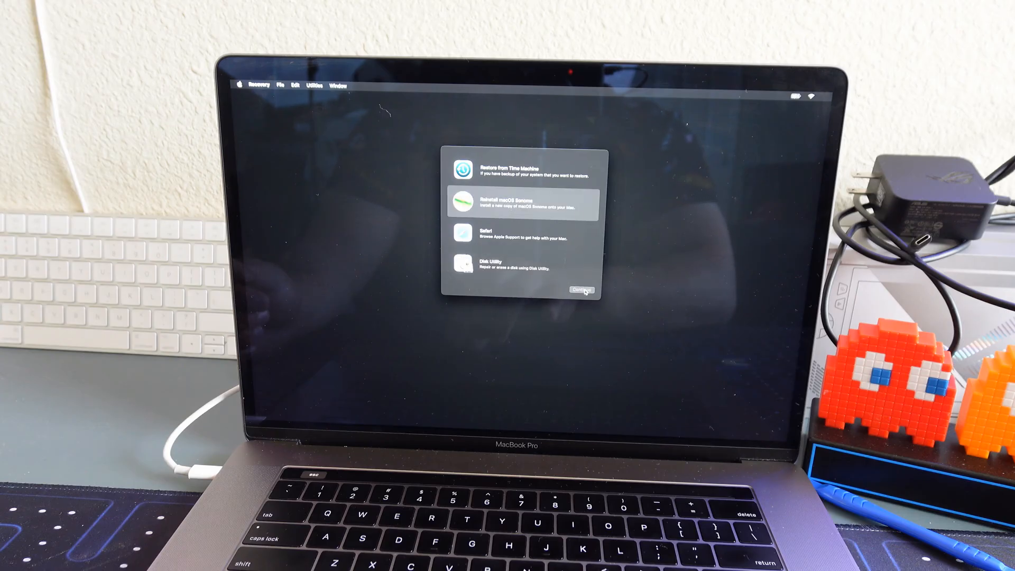
Start Reinstall macOS Sonoma and continue past the installer welcome to the license.
{"action": "left_click", "coordinate": [580, 288]}
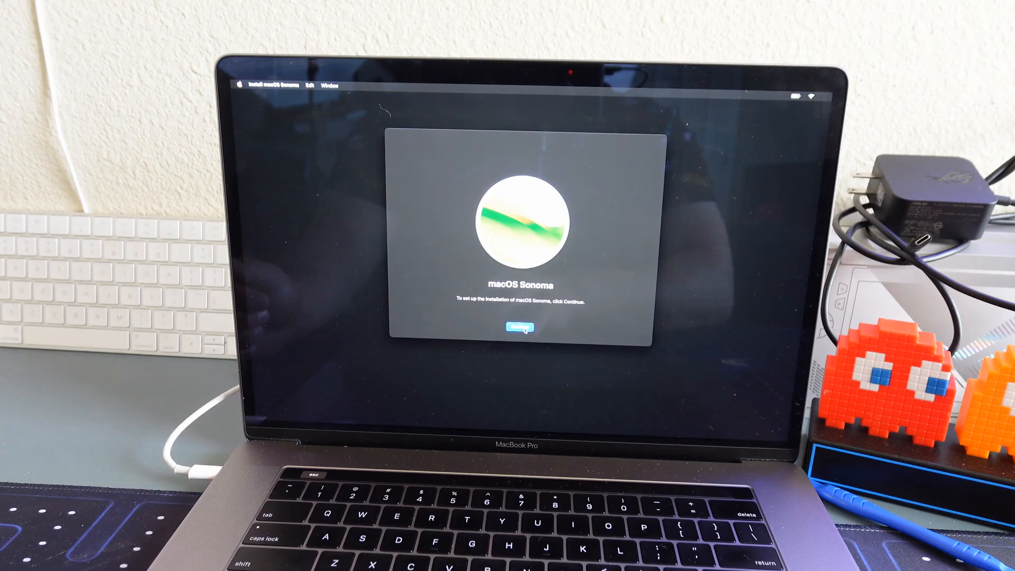
{"action": "left_click", "coordinate": [520, 325]}
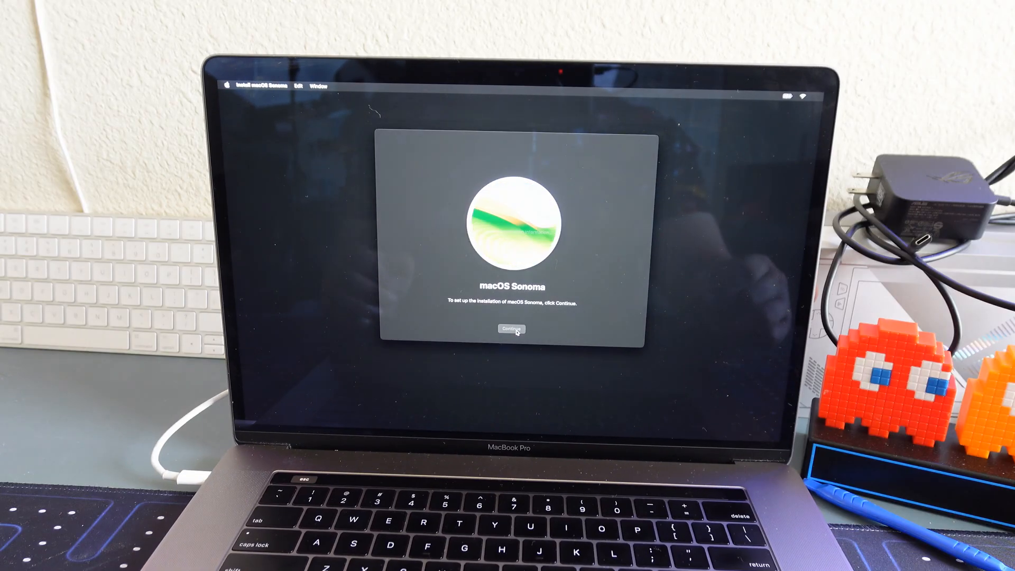
{"action": "left_click", "coordinate": [511, 329]}
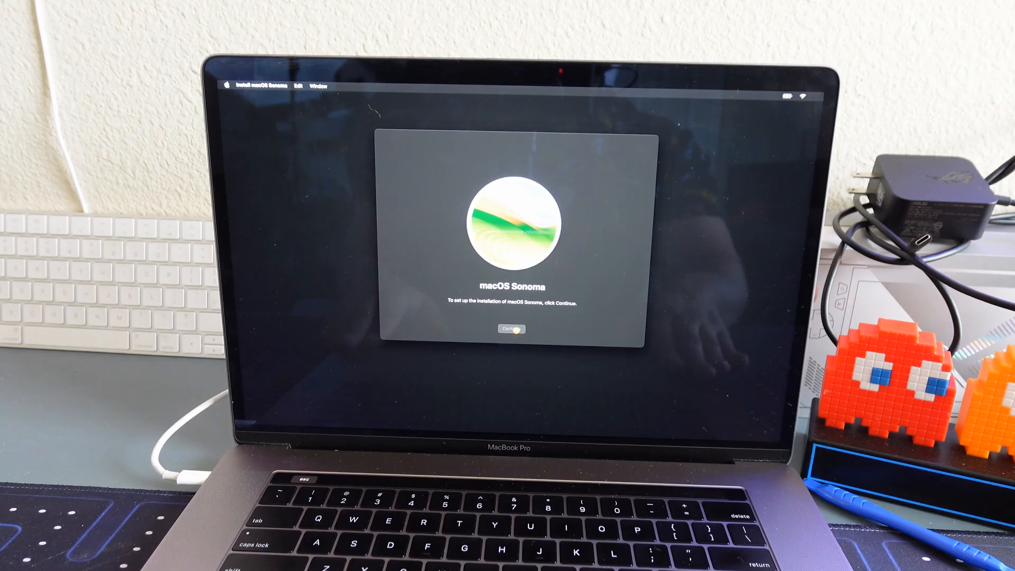
{"action": "left_click", "coordinate": [510, 330]}
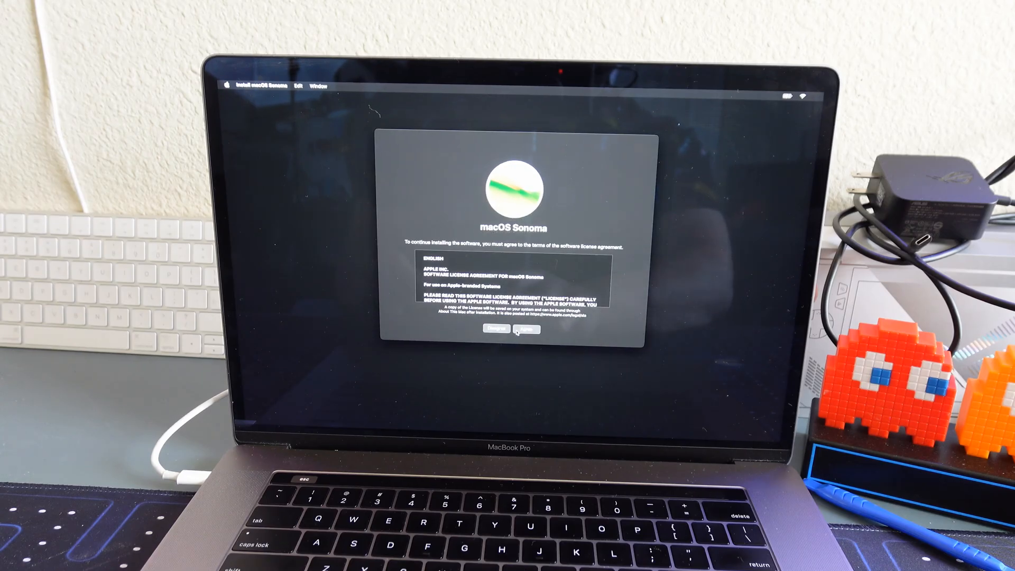
Agree to the license and begin installing Sonoma onto the Untitled0 - Data disk.
{"action": "left_click", "coordinate": [528, 330]}
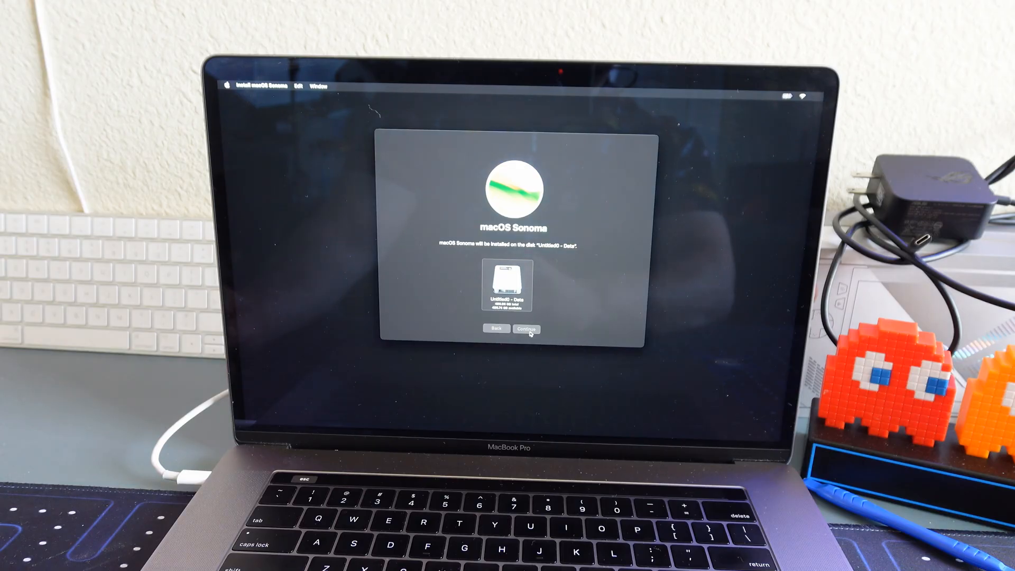
{"action": "left_click", "coordinate": [524, 329]}
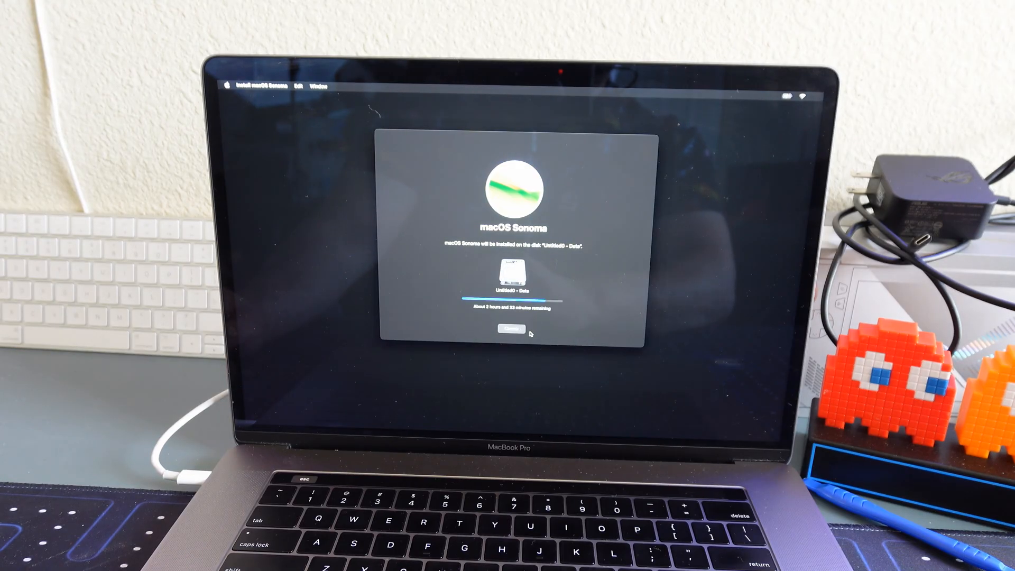